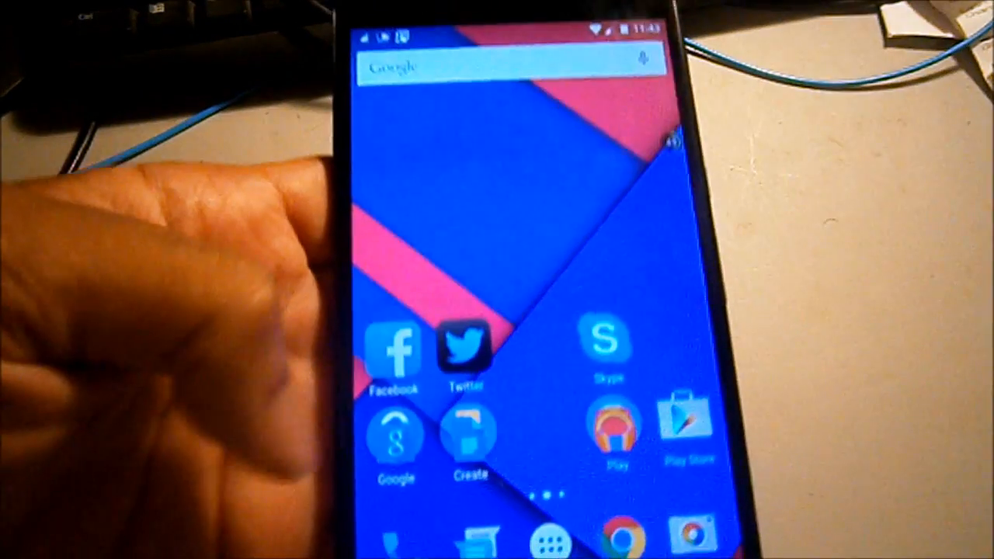
# Launch Chrome from the home screen to reach the Facebook page.
pyautogui.click(392, 346)
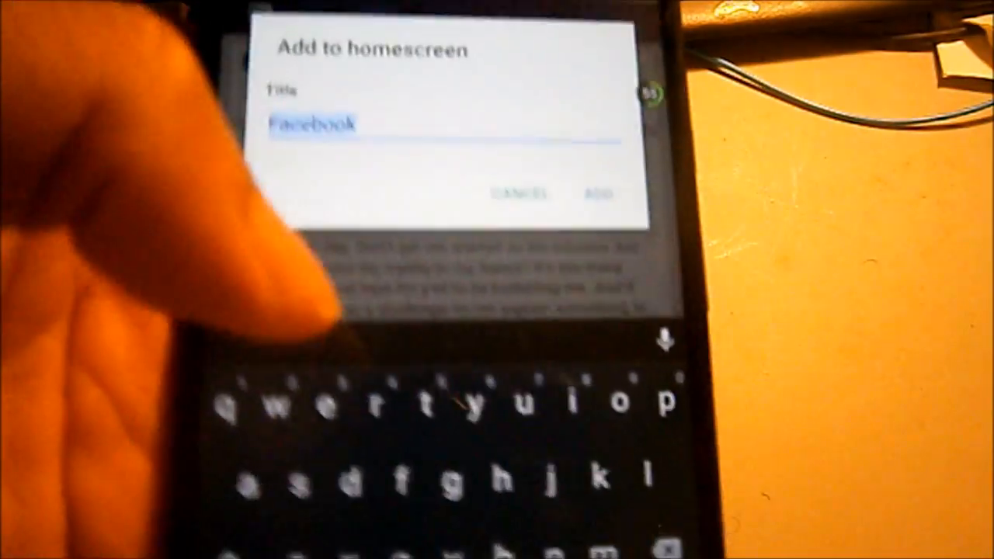
pyautogui.click(598, 194)
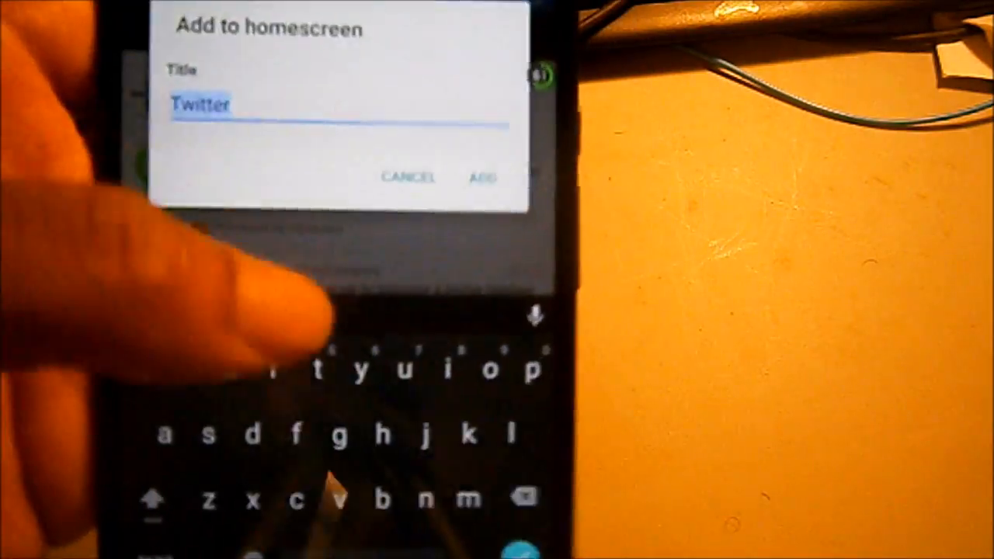
# Confirm ADD so the Twitter shortcut lands on the home screen.
pyautogui.click(481, 177)
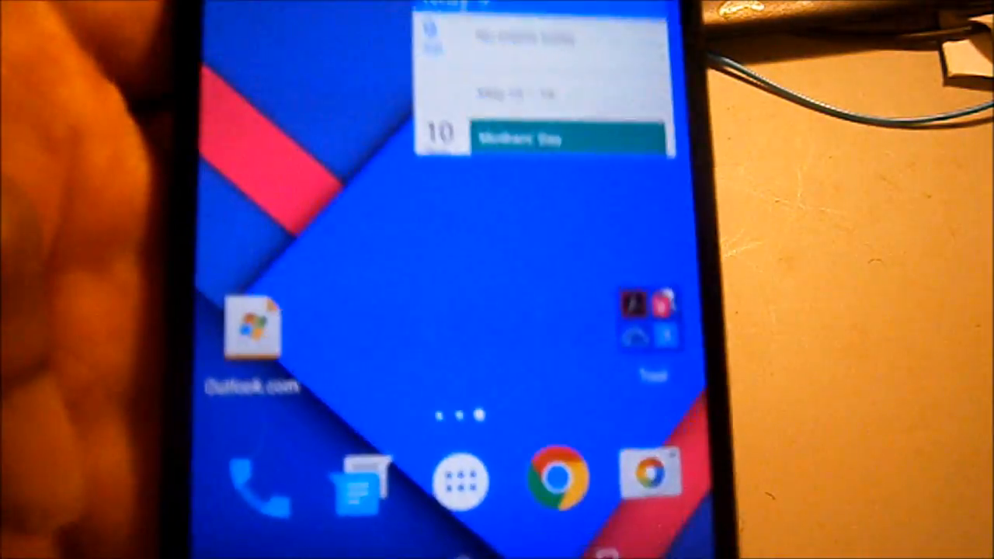